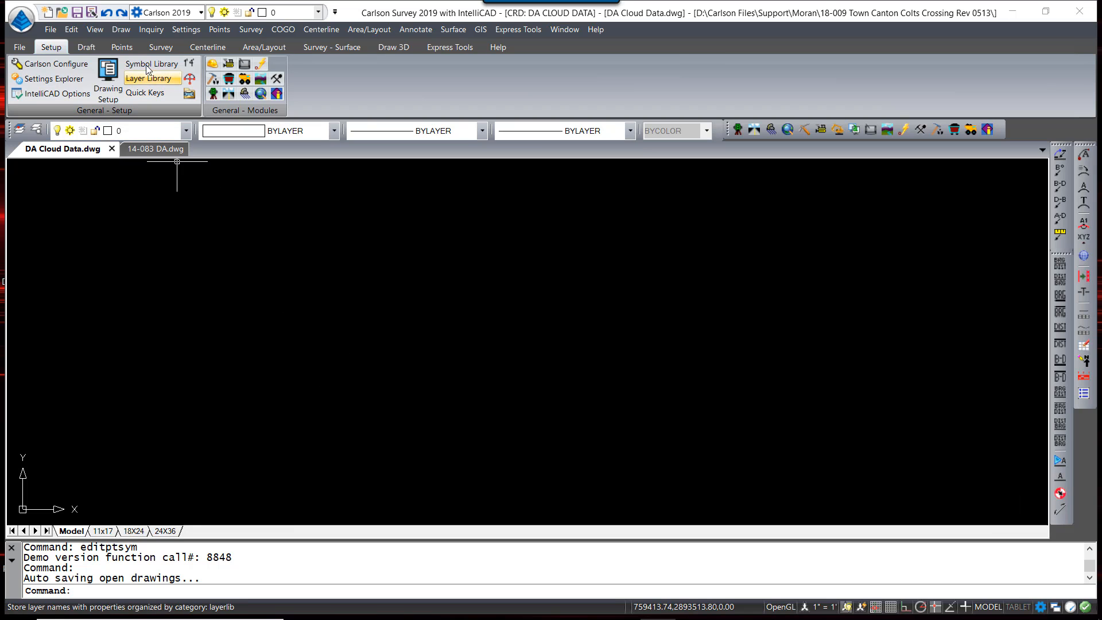
Open the Edit Symbol Library and collapse the expanded category tree.
click(151, 63)
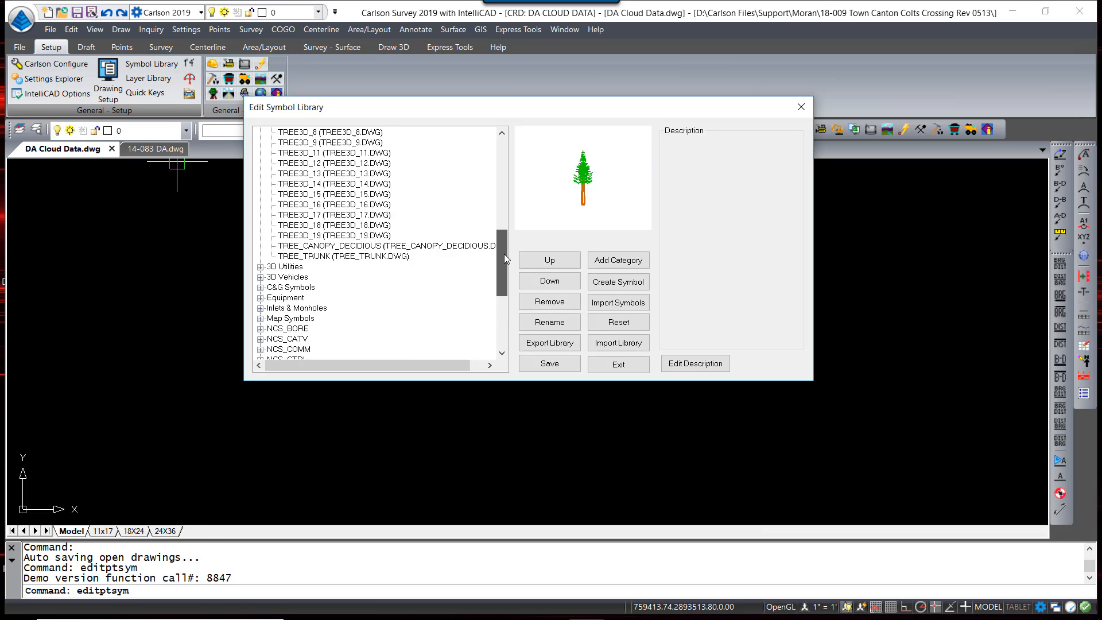
scroll(down, 3)
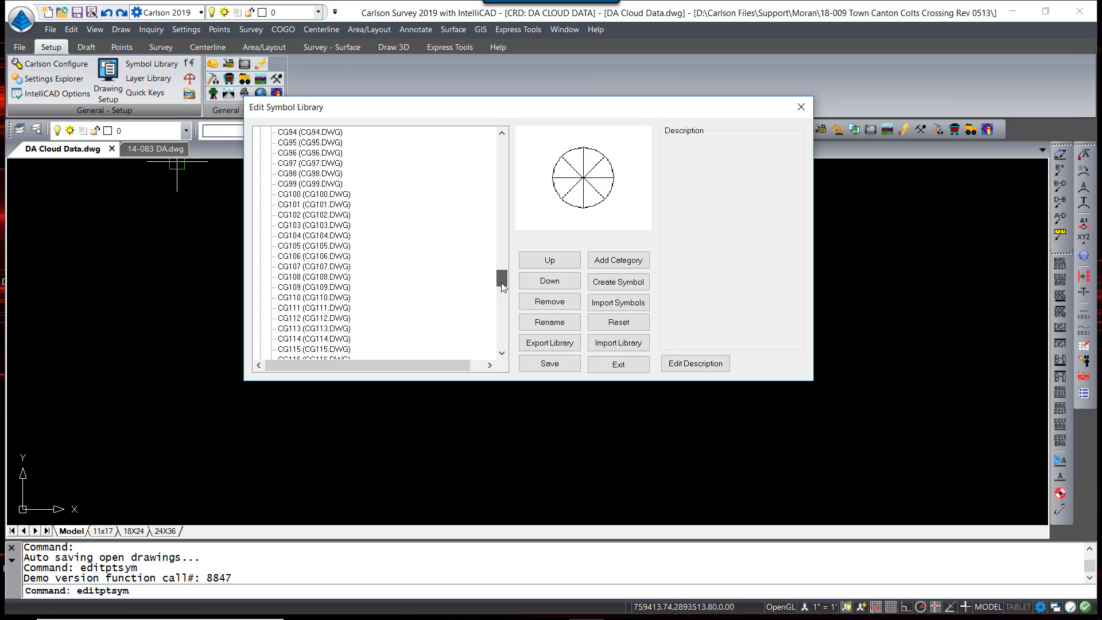
click(322, 163)
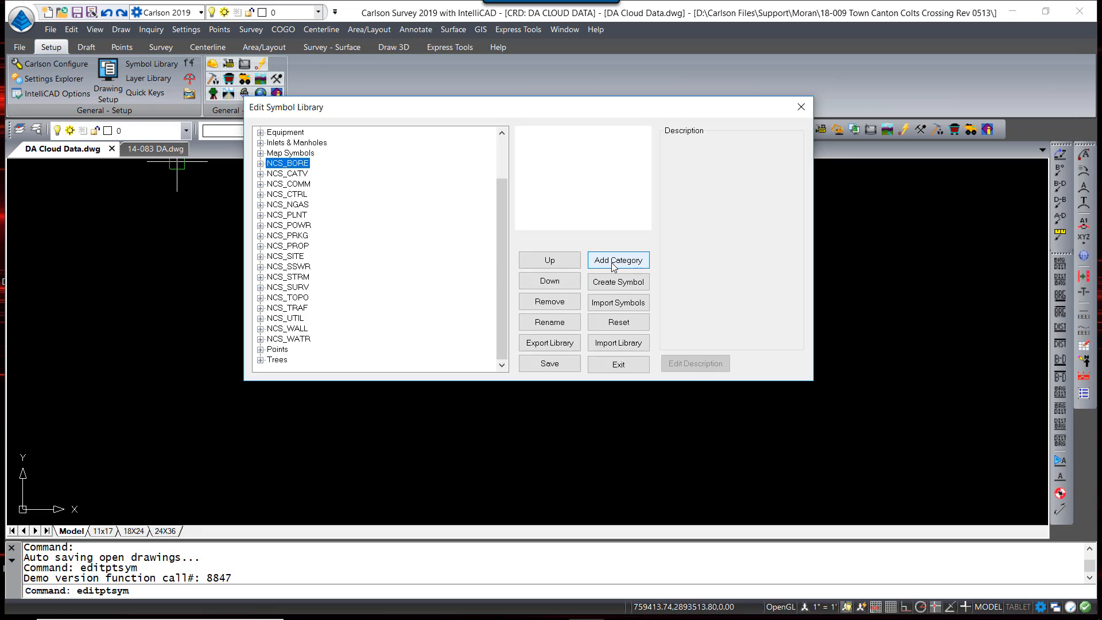
Add a top-level symbol category named Custom.
click(617, 259)
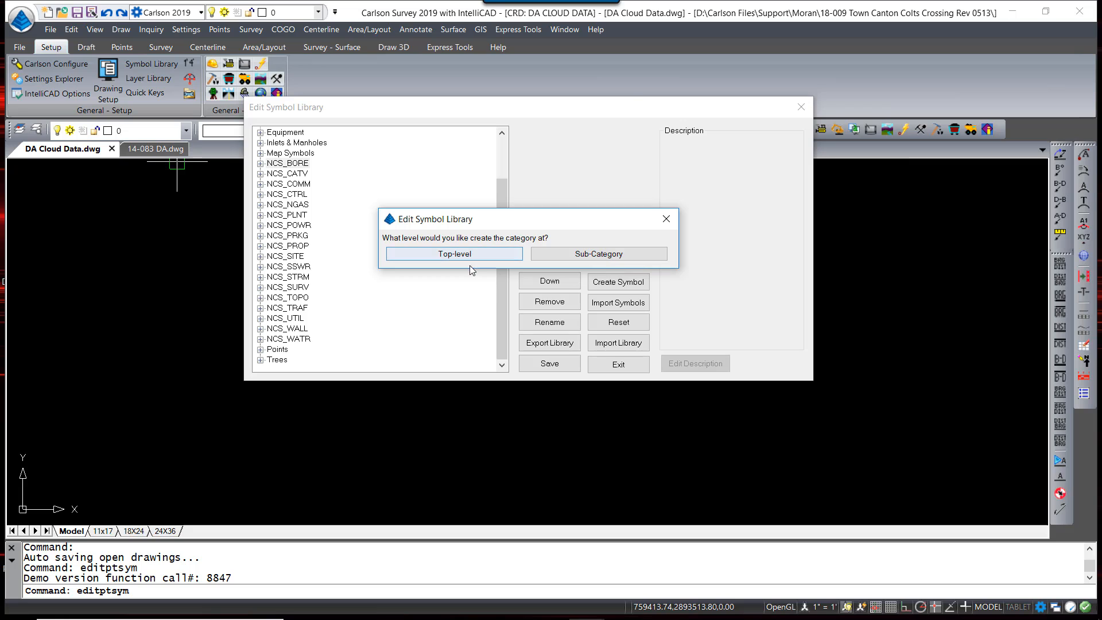
click(453, 253)
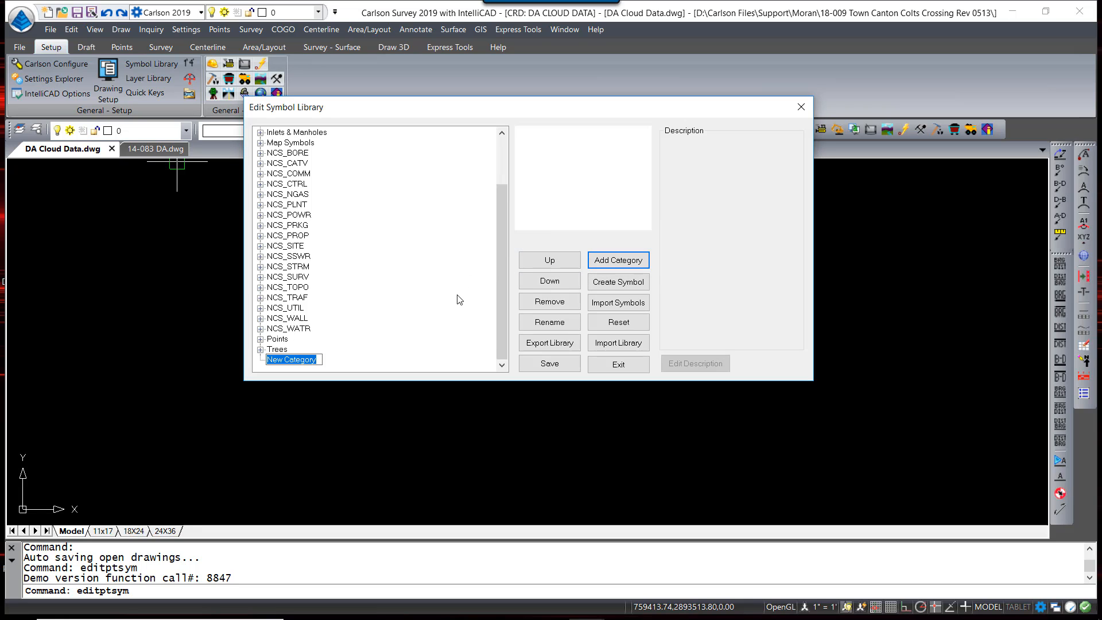
text(Custom)
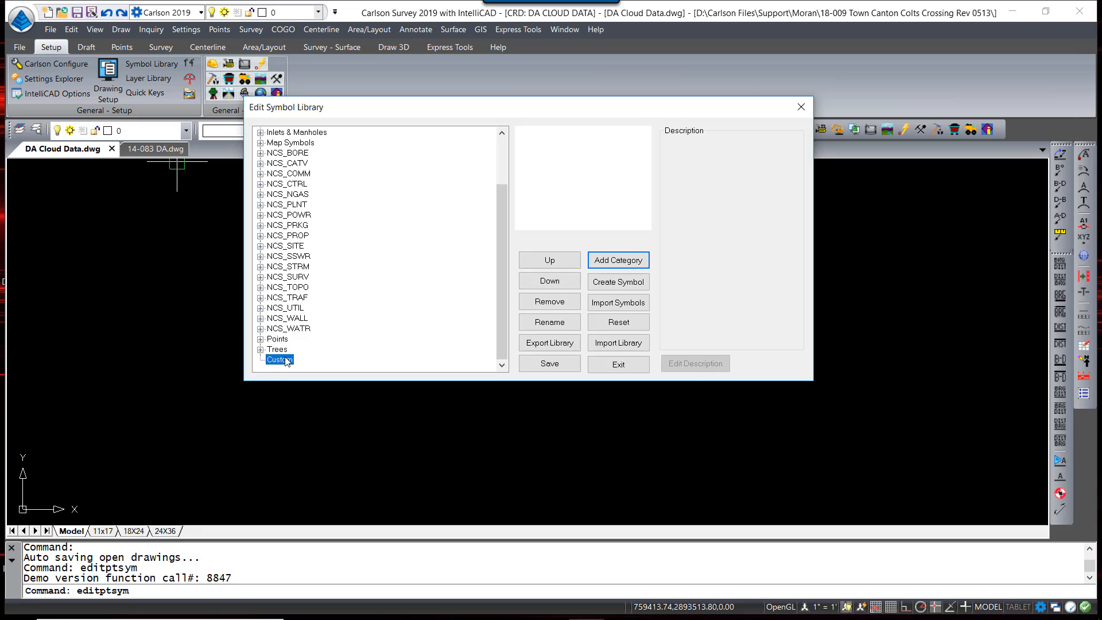
click(617, 302)
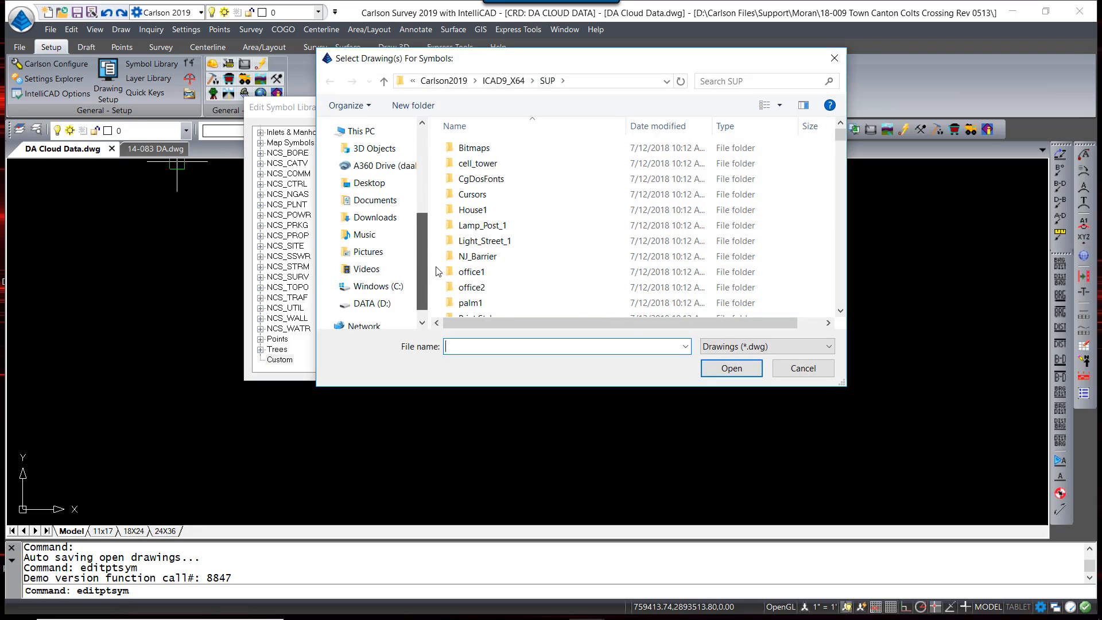
Import all ACT Symbols drawings into Custom, overwriting existing files.
click(365, 280)
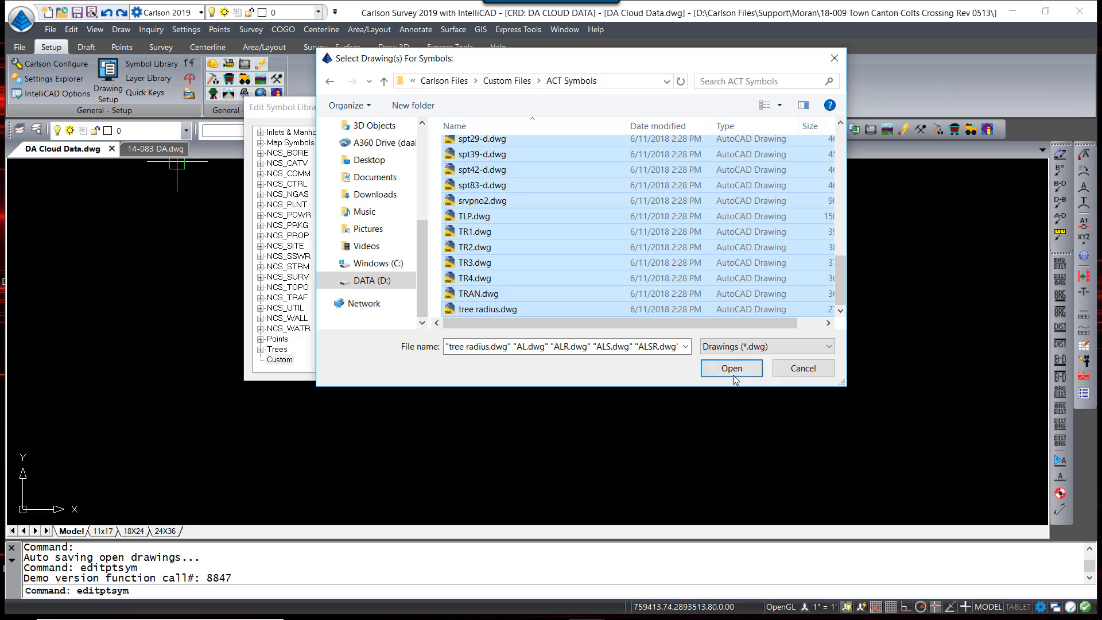
click(730, 367)
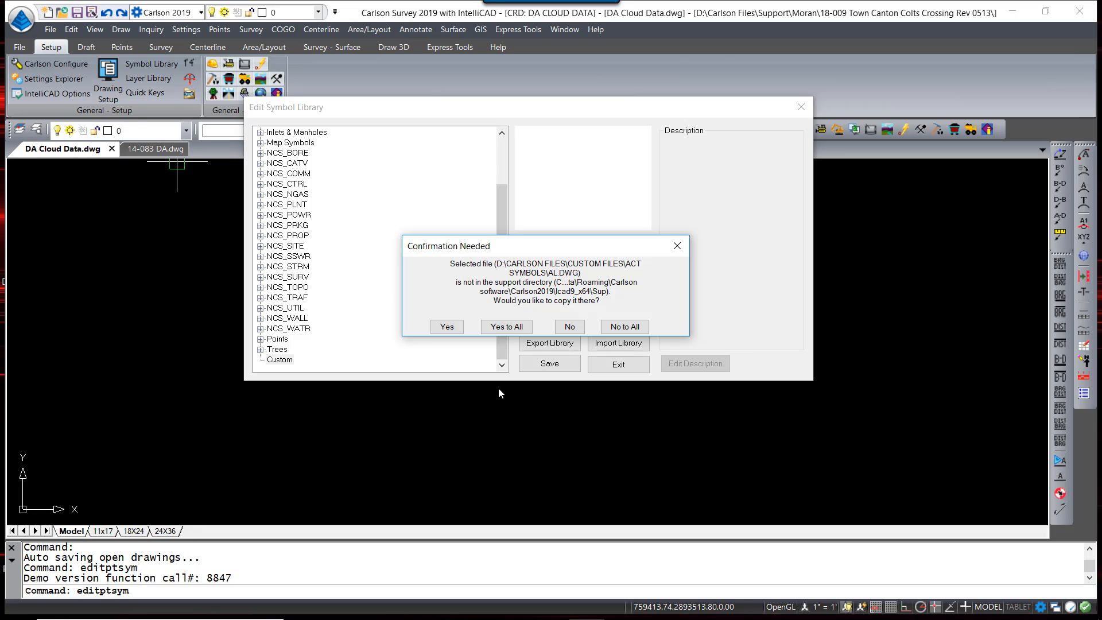
mouse_move(477, 364)
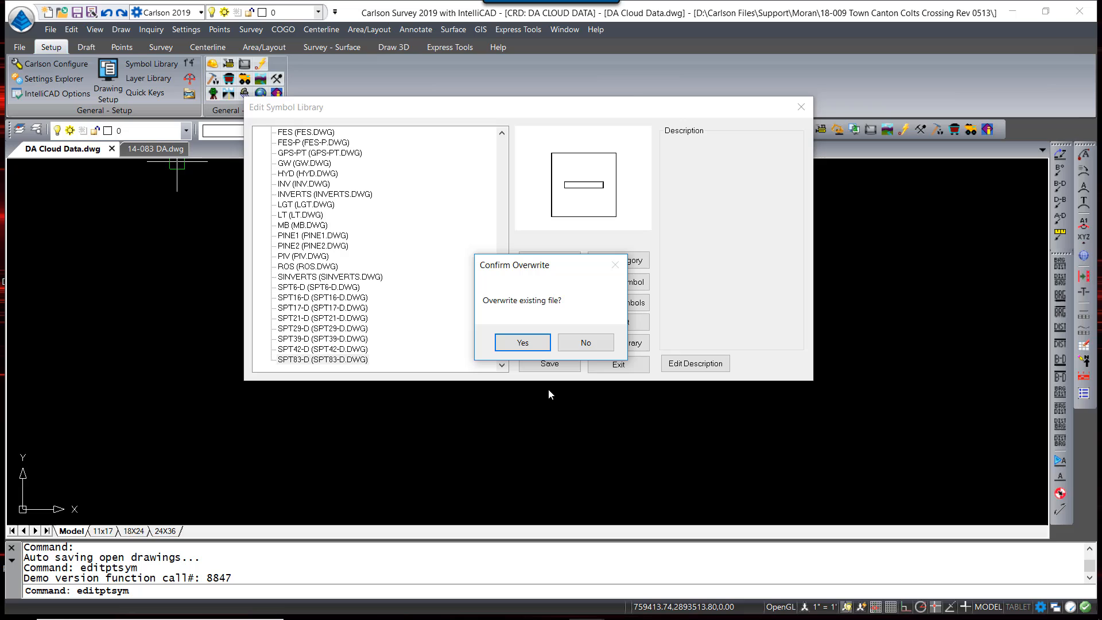
mouse_move(500, 322)
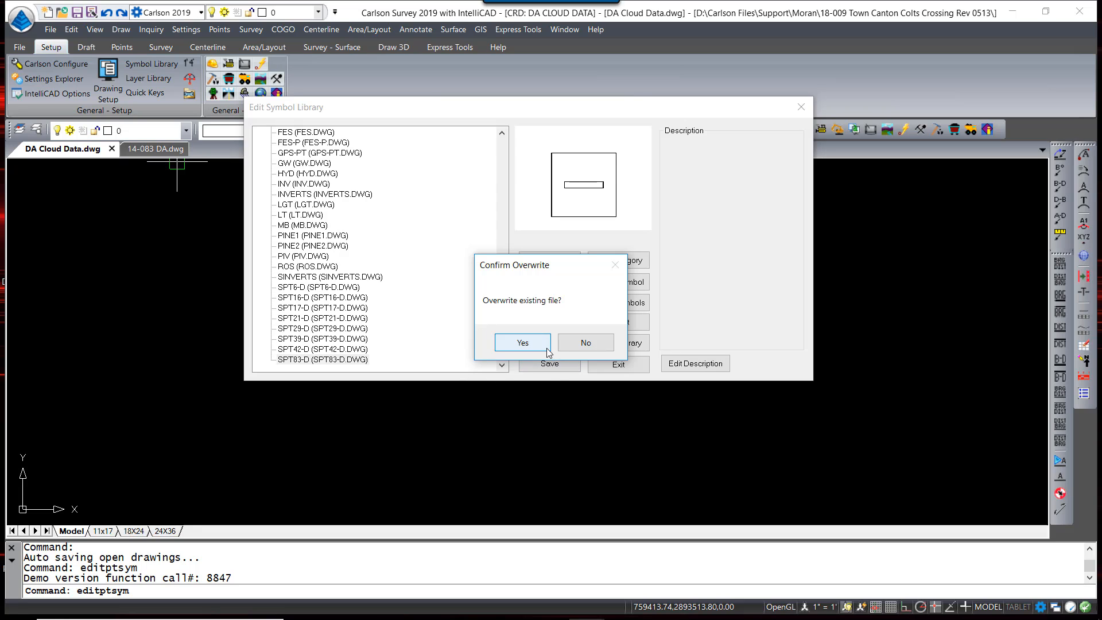
click(522, 342)
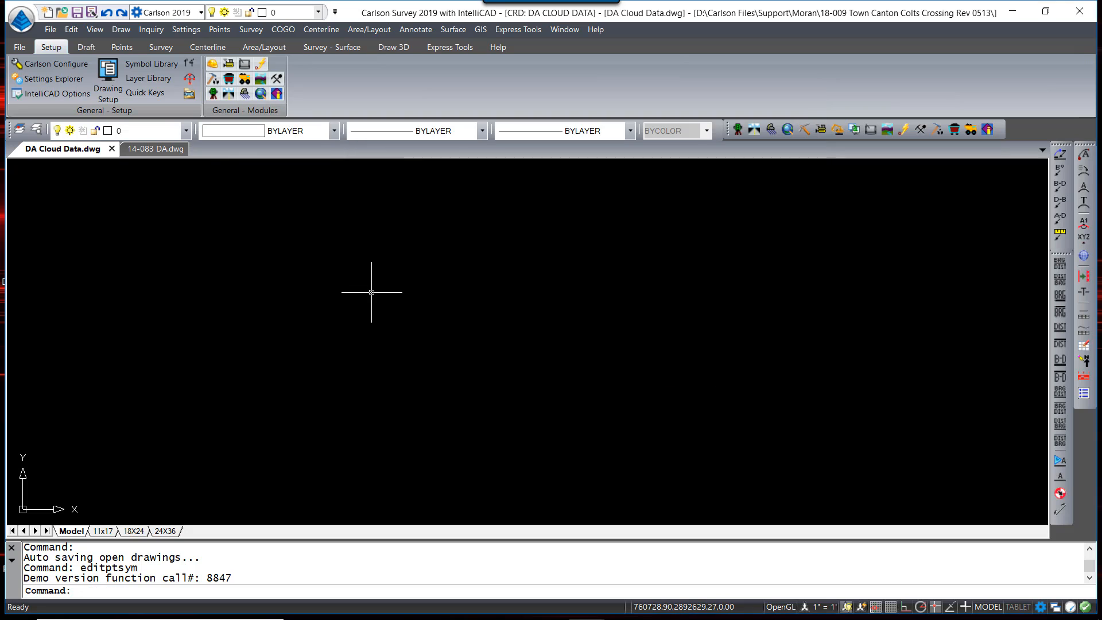
In Insert Symbols, choose SPT42-D from the Custom category on layer UTILITIES.
click(86, 46)
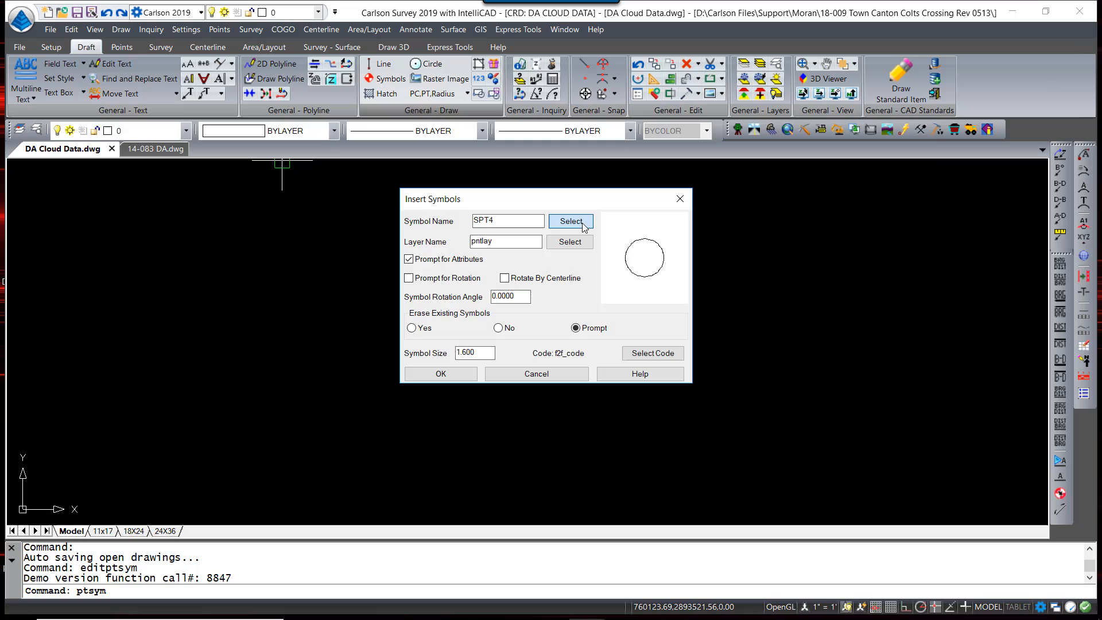
click(569, 221)
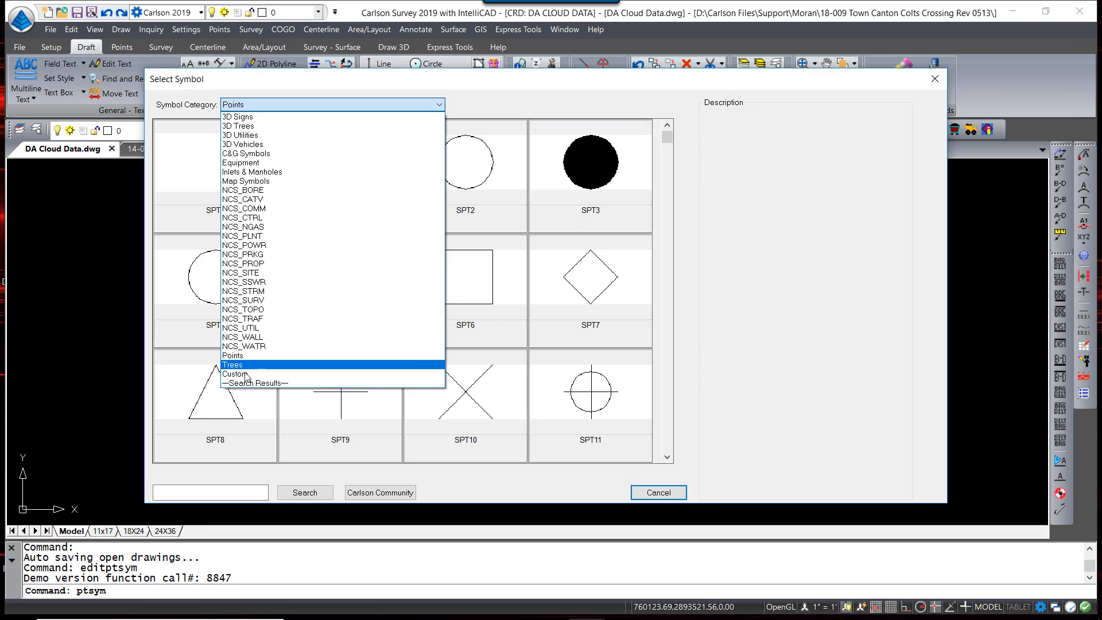
click(232, 373)
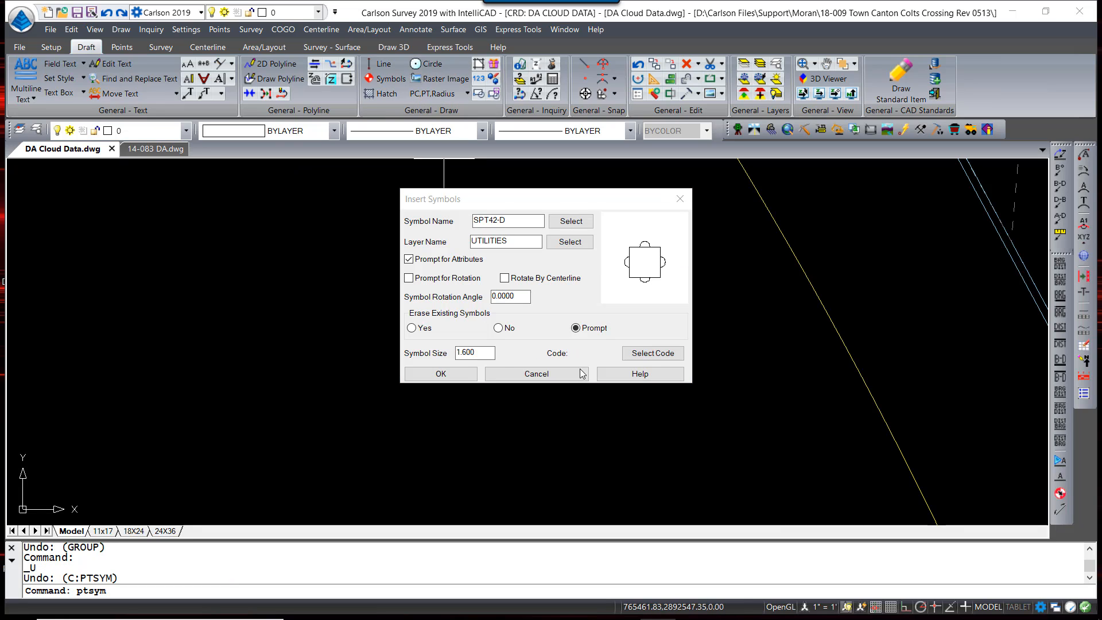
mouse_move(432, 322)
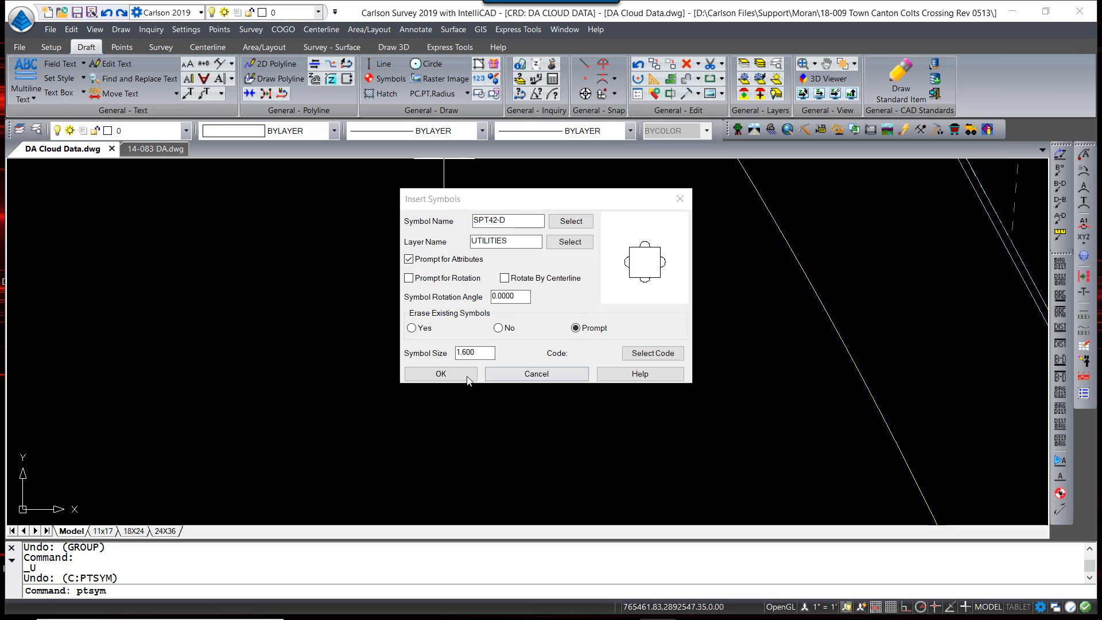
Insert SPT42-D on point C153, erasing its old SPT10 symbol.
click(441, 373)
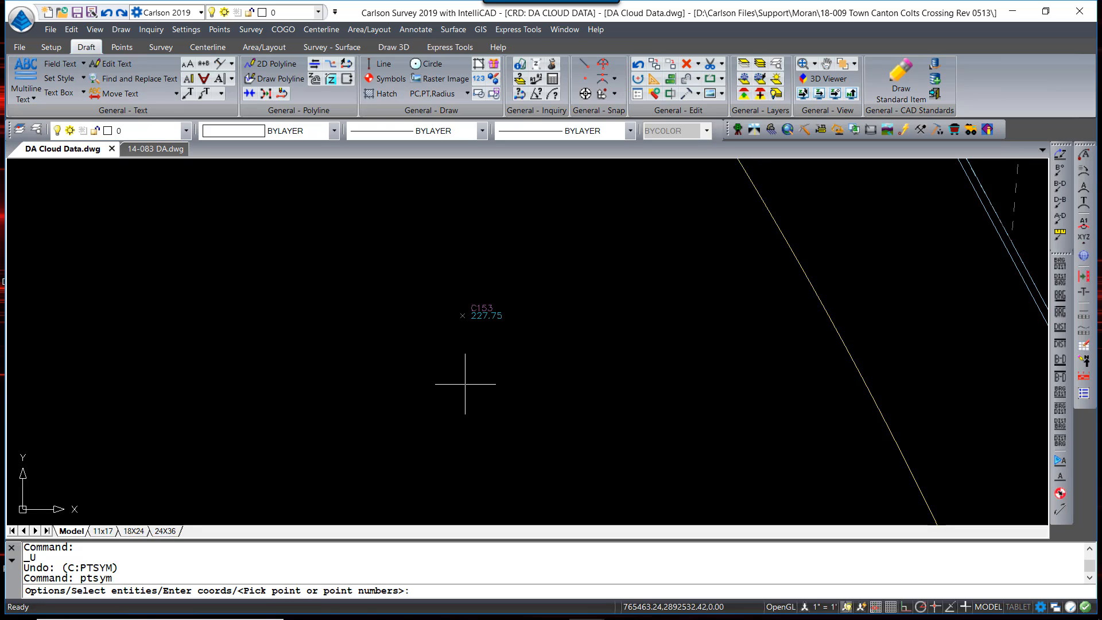
text(C153)
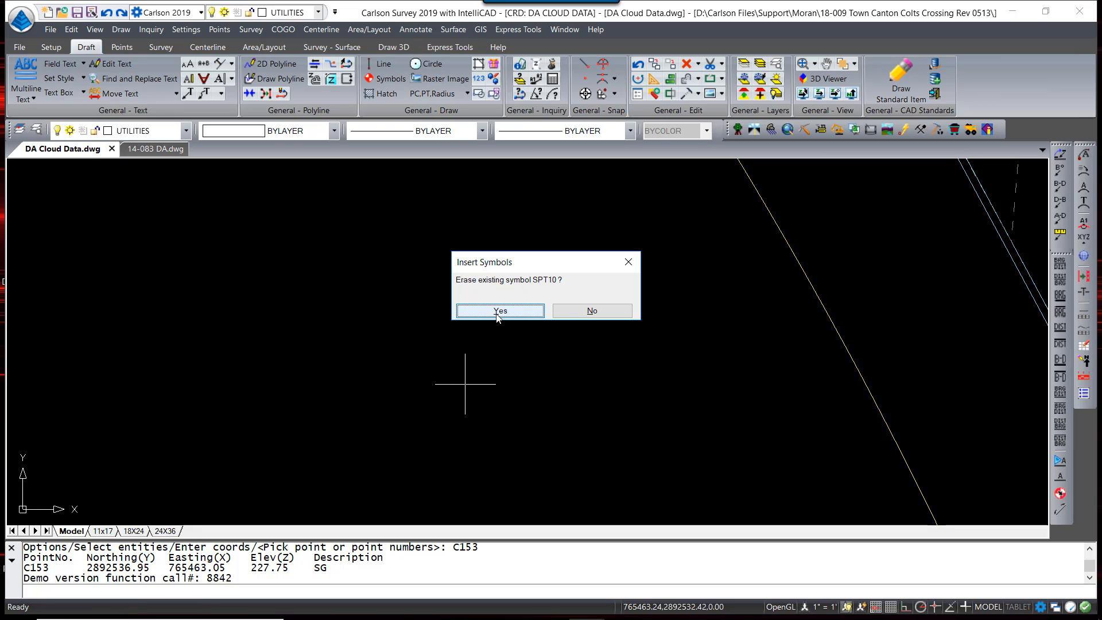
click(498, 311)
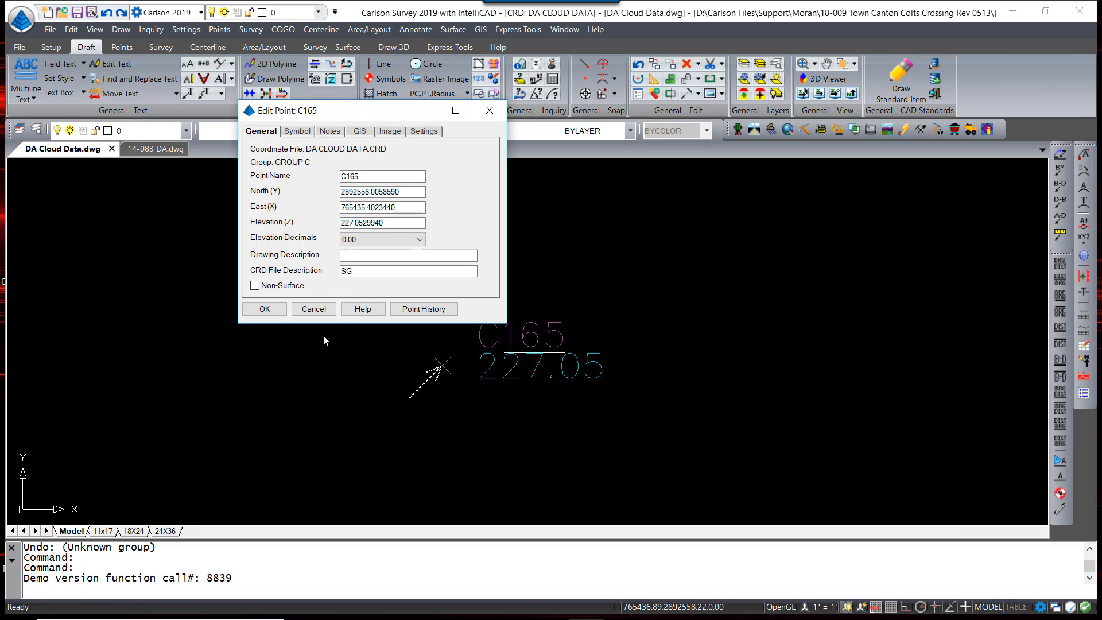
Set point C165's symbol to CIR-TR in Edit Point.
click(297, 131)
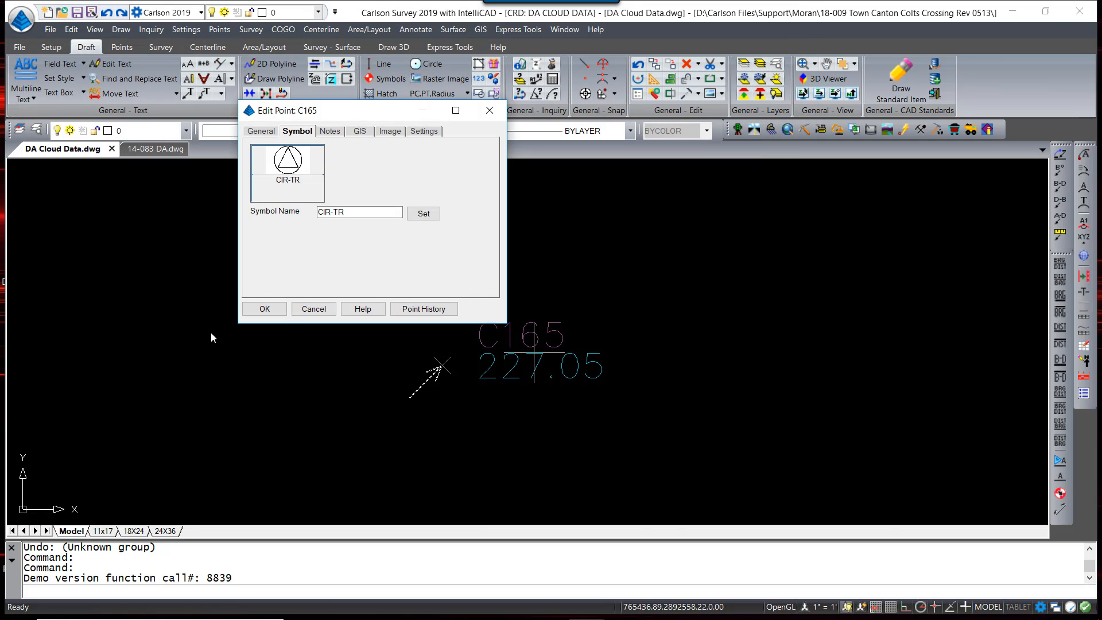
click(264, 308)
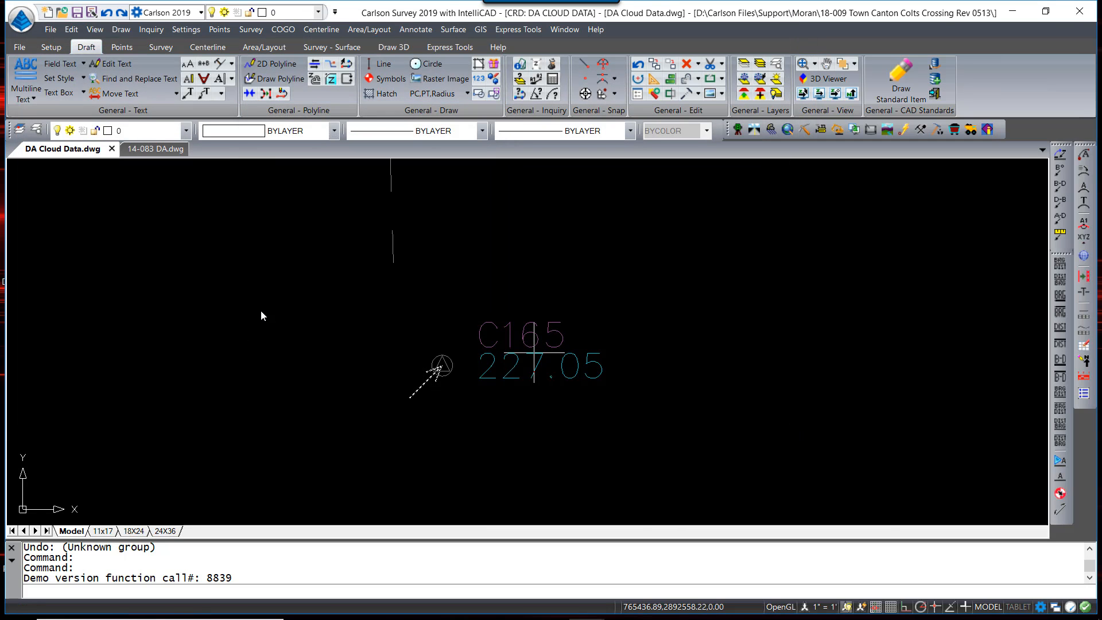